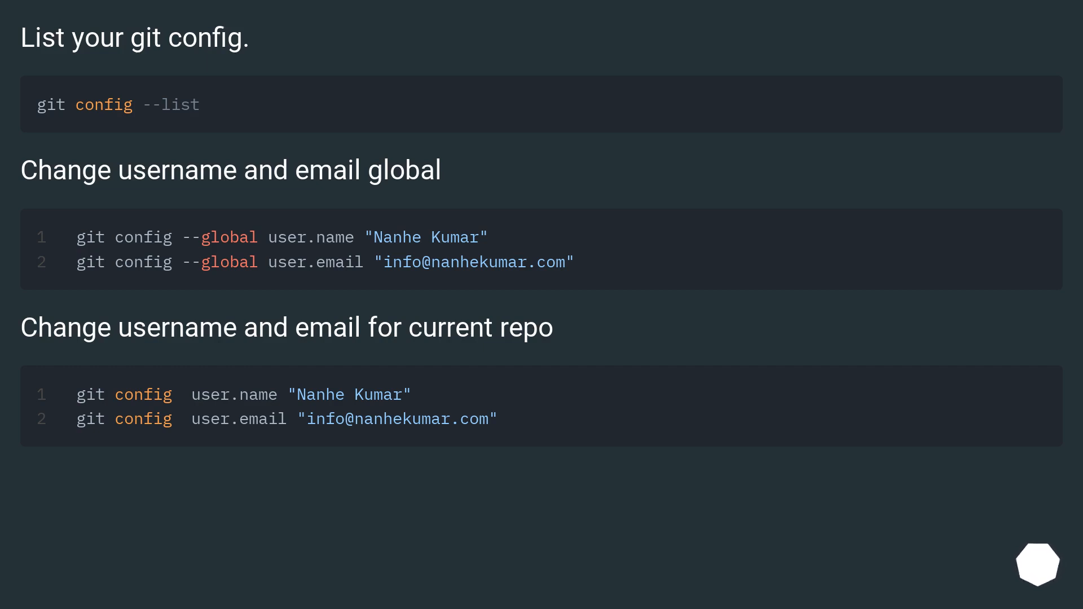
{"action": "scroll", "scroll_direction": "down", "scroll_amount": 3}
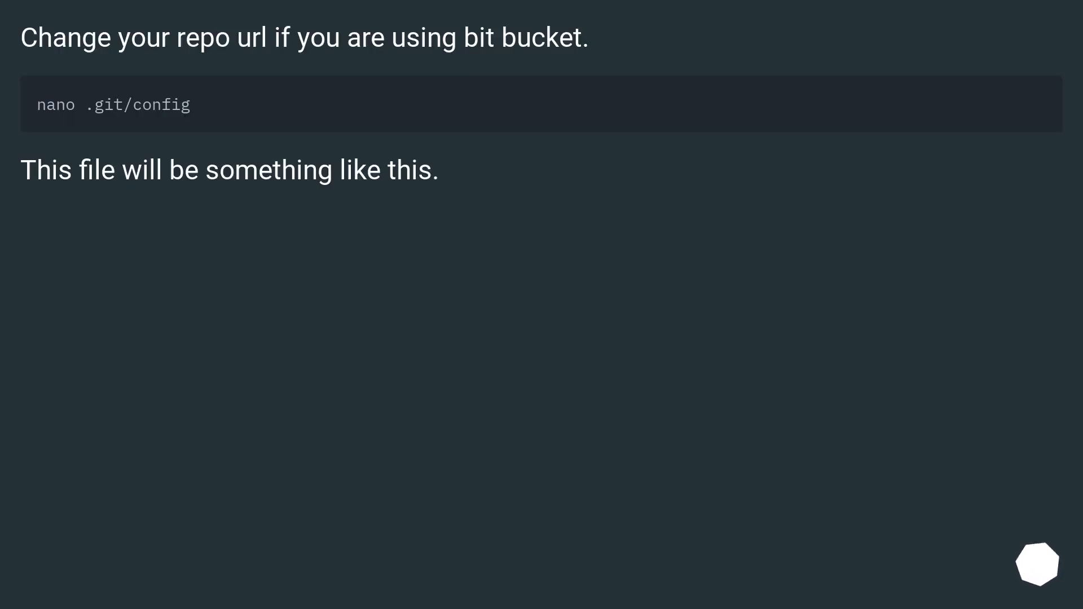